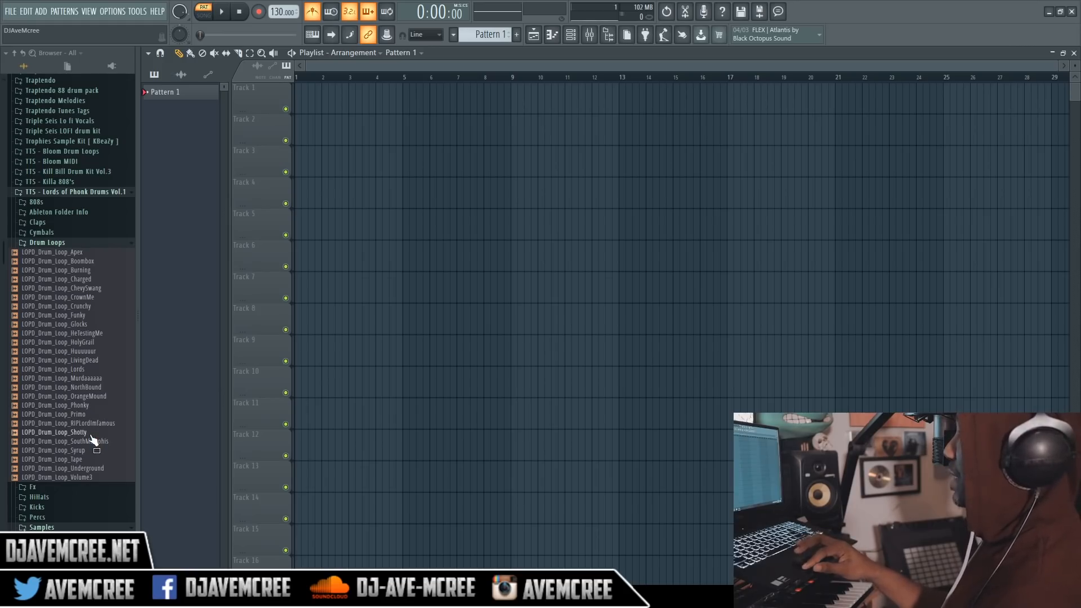
- Place the LOPD_Drum_Loop_Shotty loop at the start of Track 1
{"action": "left_click", "coordinate": [56, 432]}
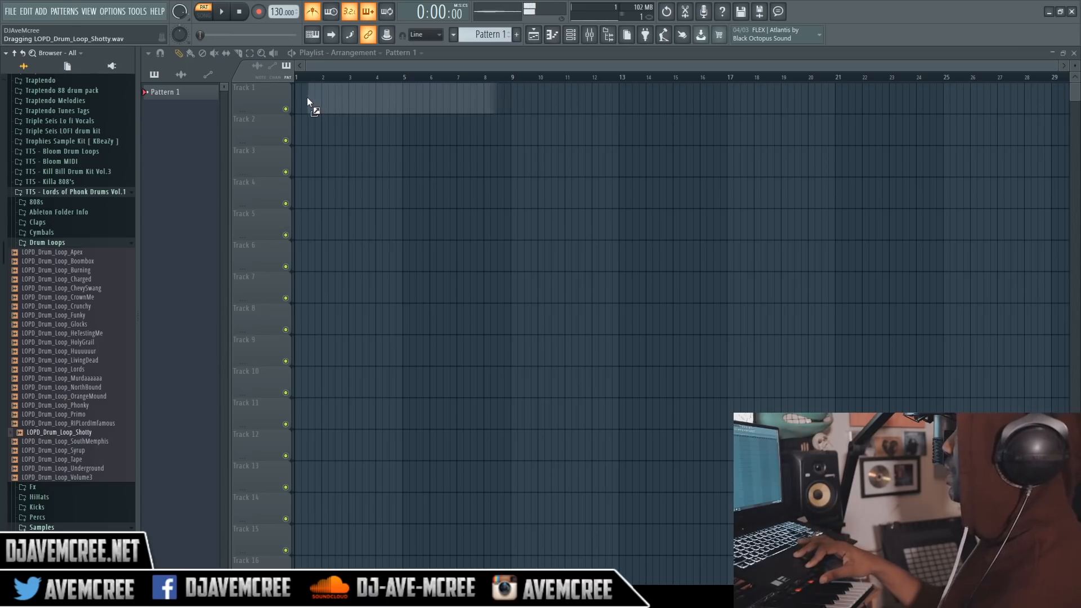
{"action": "left_click_drag", "start_coordinate": [314, 101], "coordinate": [391, 101]}
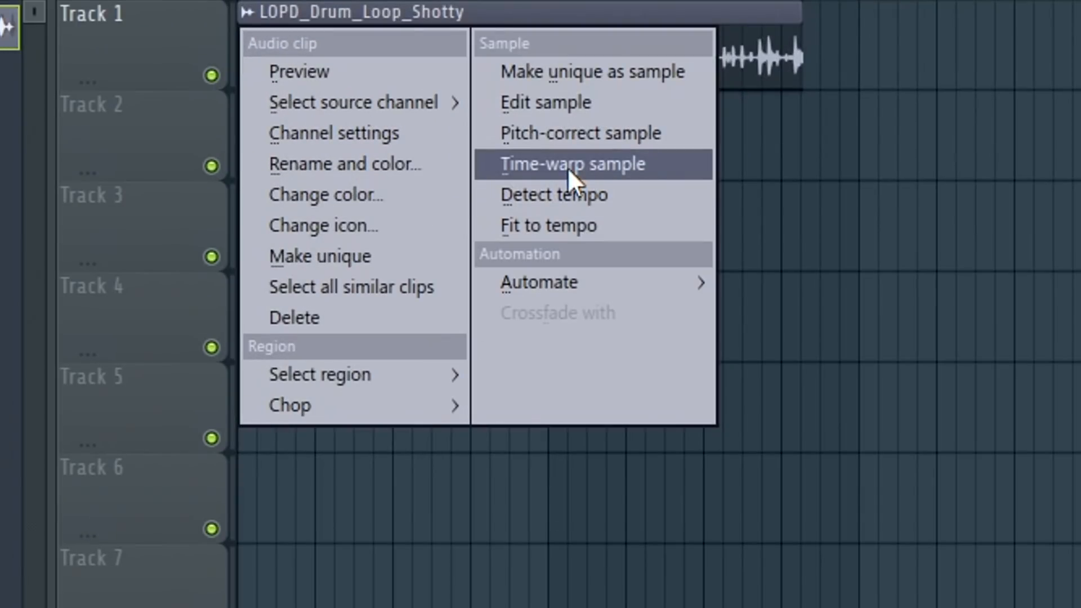
- Open the Shotty loop for time-warping and move a warp marker onto a drum hit
{"action": "left_click", "coordinate": [592, 164]}
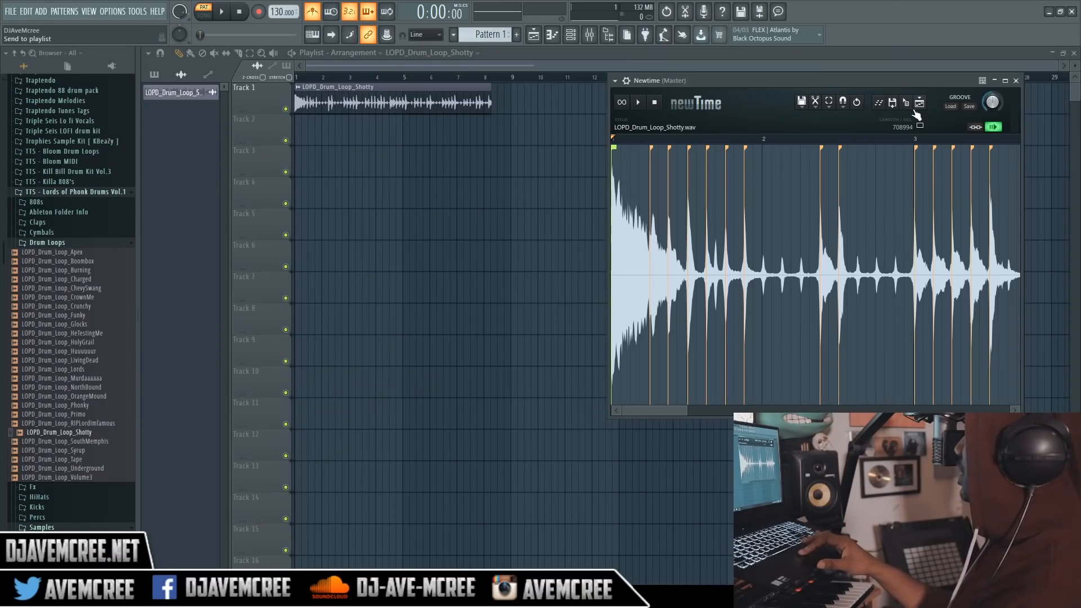
{"action": "mouse_move", "coordinate": [860, 152]}
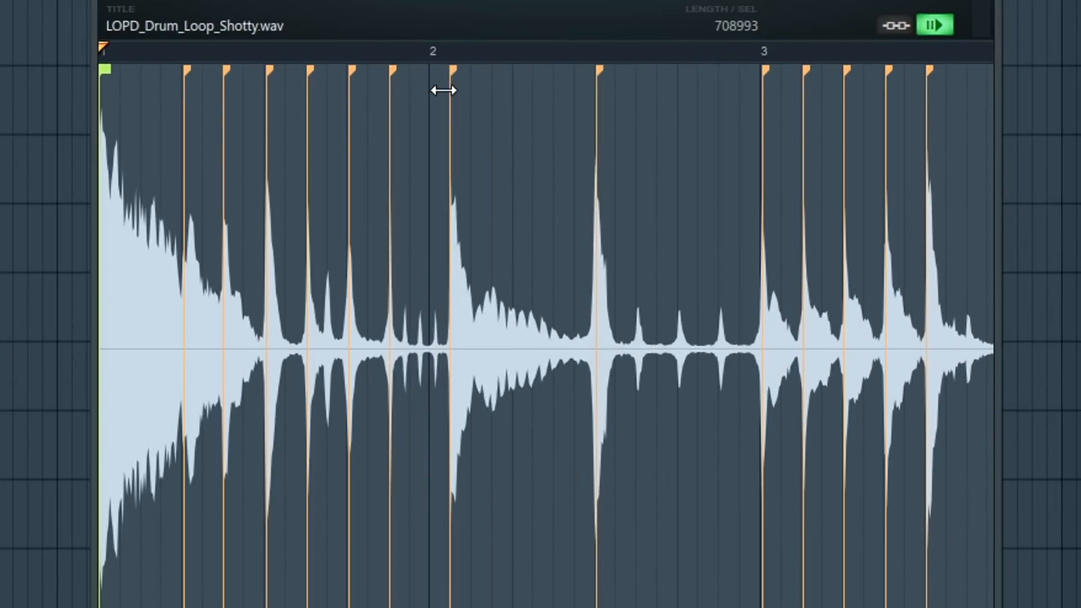
{"action": "left_click_drag", "start_coordinate": [452, 90], "coordinate": [514, 99]}
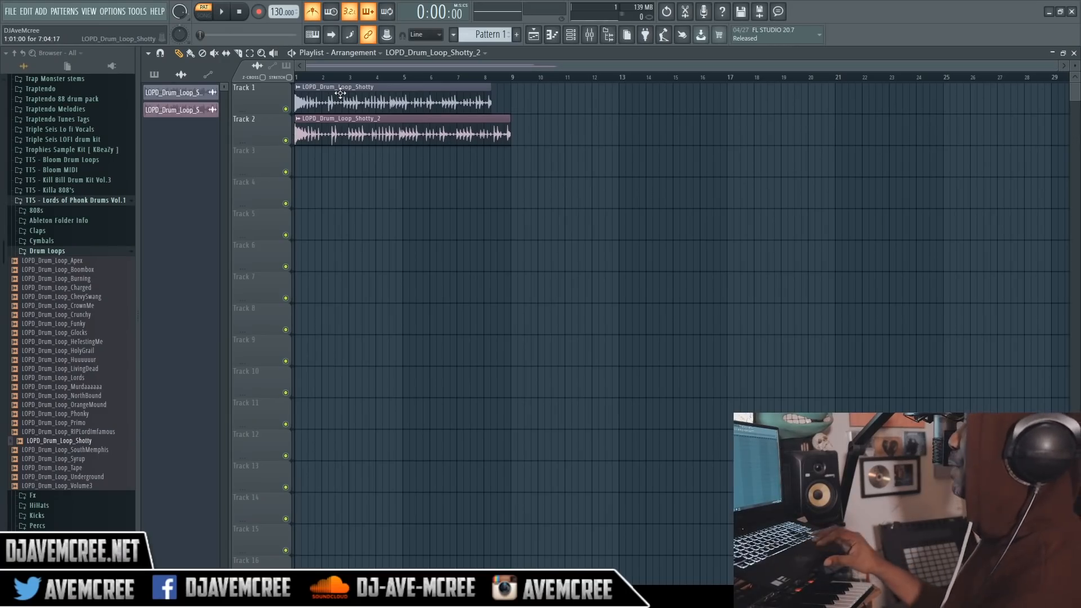
- Delete the Track 1 loop, audition the song, and restretch all channels to 157 BPM
{"action": "left_click", "coordinate": [204, 12]}
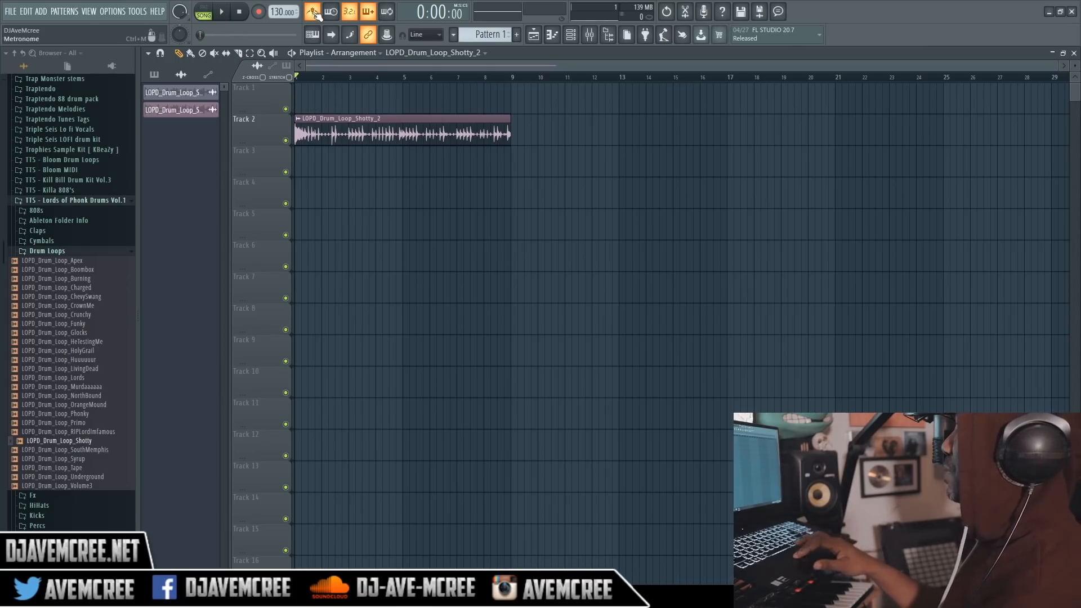
{"action": "left_click", "coordinate": [220, 12]}
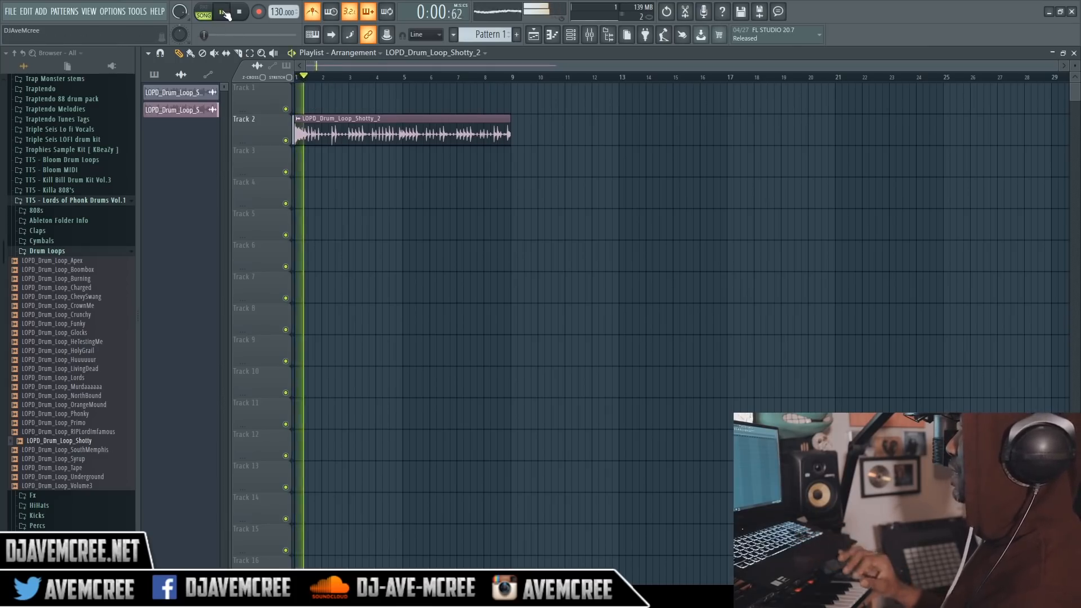
{"action": "left_click", "coordinate": [222, 12]}
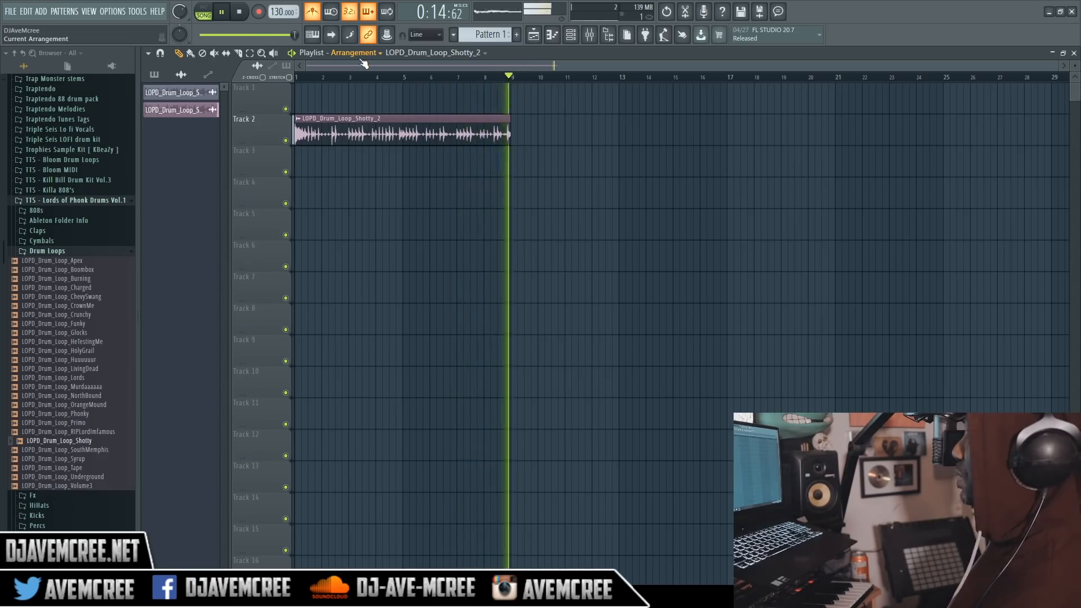
{"action": "left_click", "coordinate": [239, 12]}
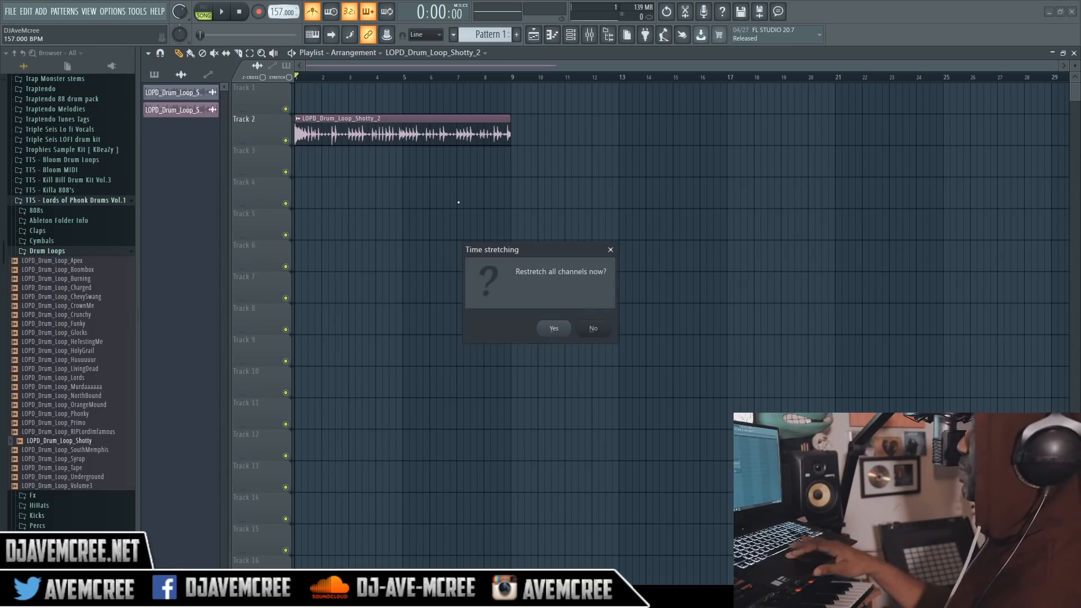
{"action": "left_click", "coordinate": [553, 328]}
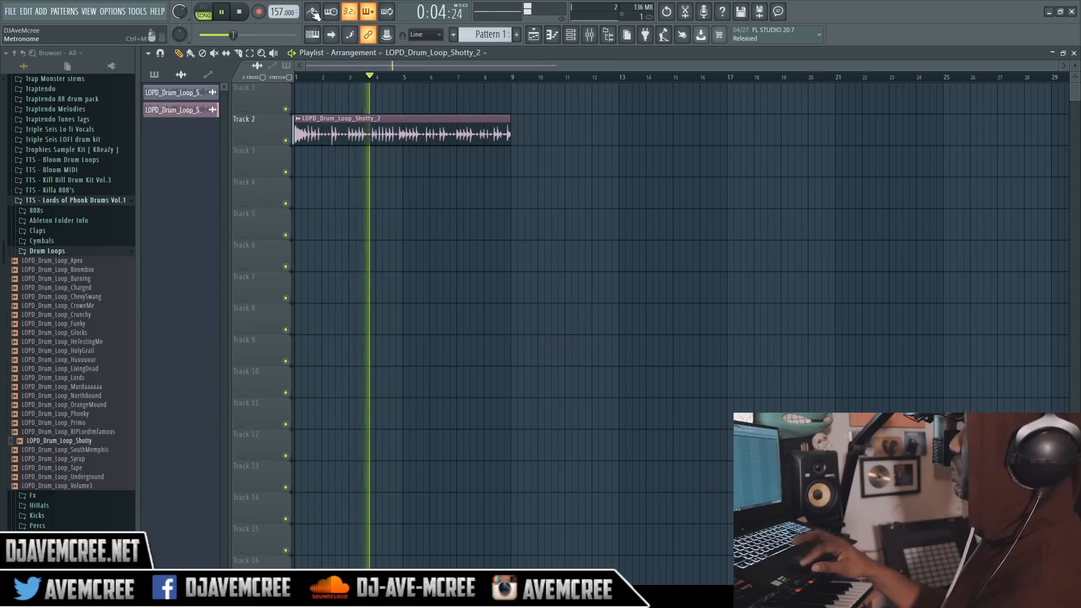
{"action": "double_click", "coordinate": [400, 131]}
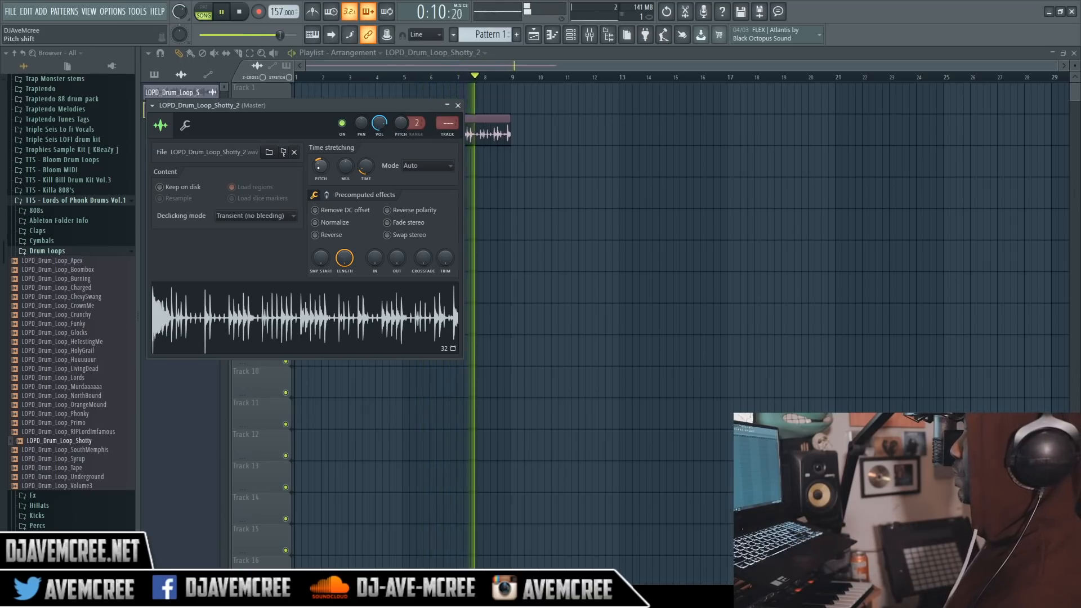
- Close the Shotty_2 channel settings and preview the BreakLaws 78bpm sample
{"action": "left_click", "coordinate": [220, 11]}
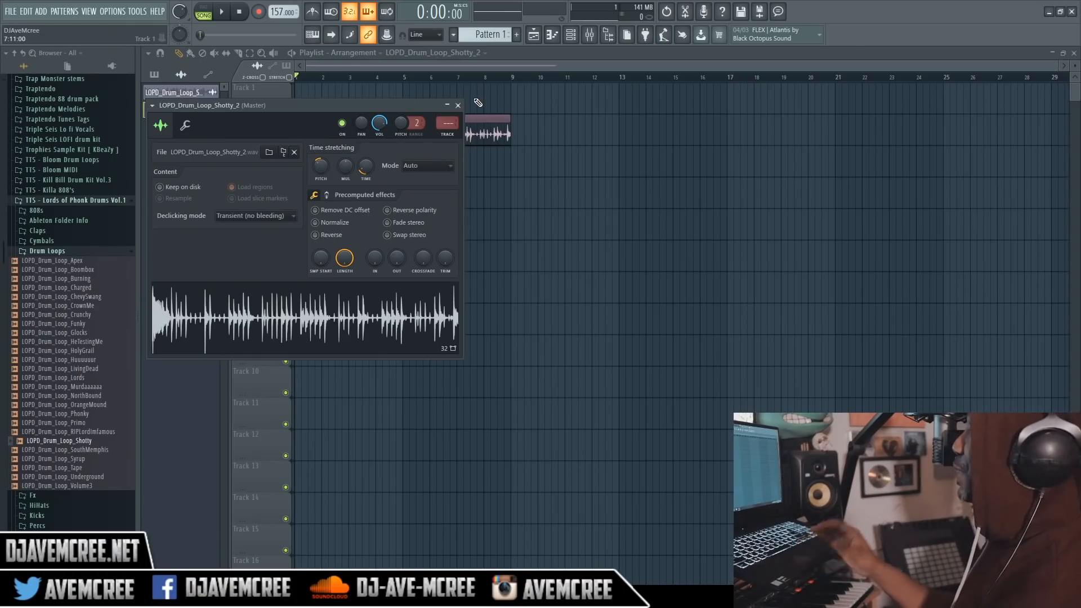
{"action": "left_click", "coordinate": [457, 105]}
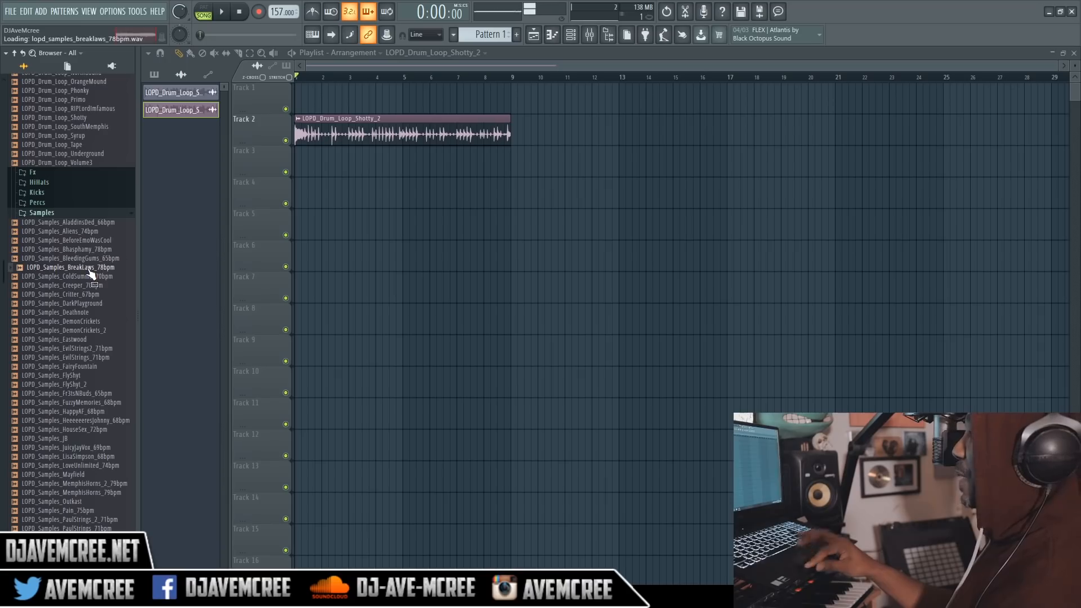
- Put the BreakLaws sample on Track 3 and switch its stretch mode to Resample
{"action": "left_click_drag", "start_coordinate": [68, 267], "coordinate": [365, 163]}
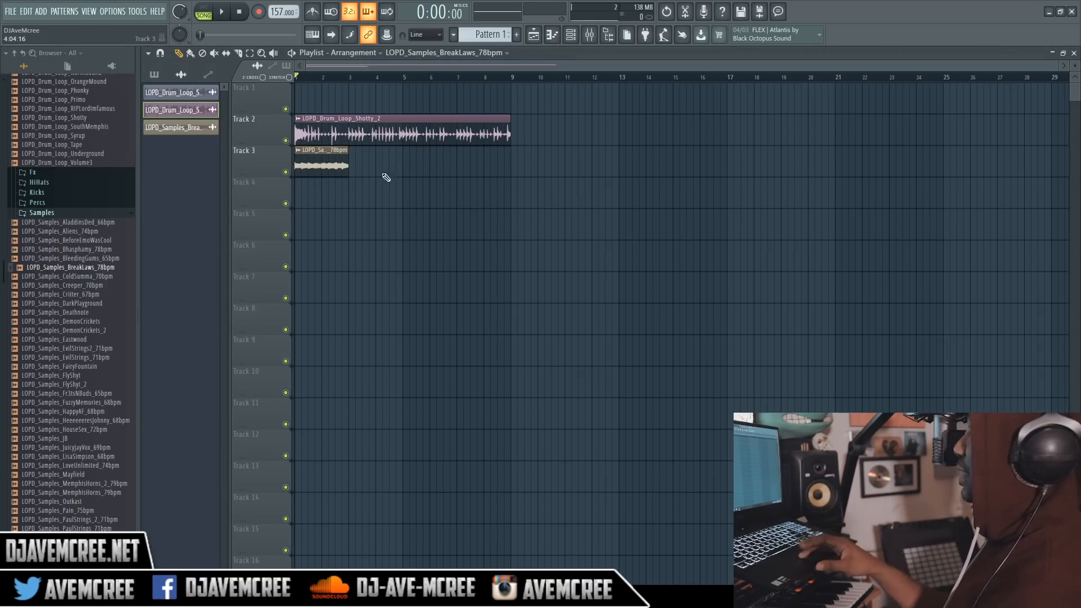
{"action": "left_click", "coordinate": [220, 11]}
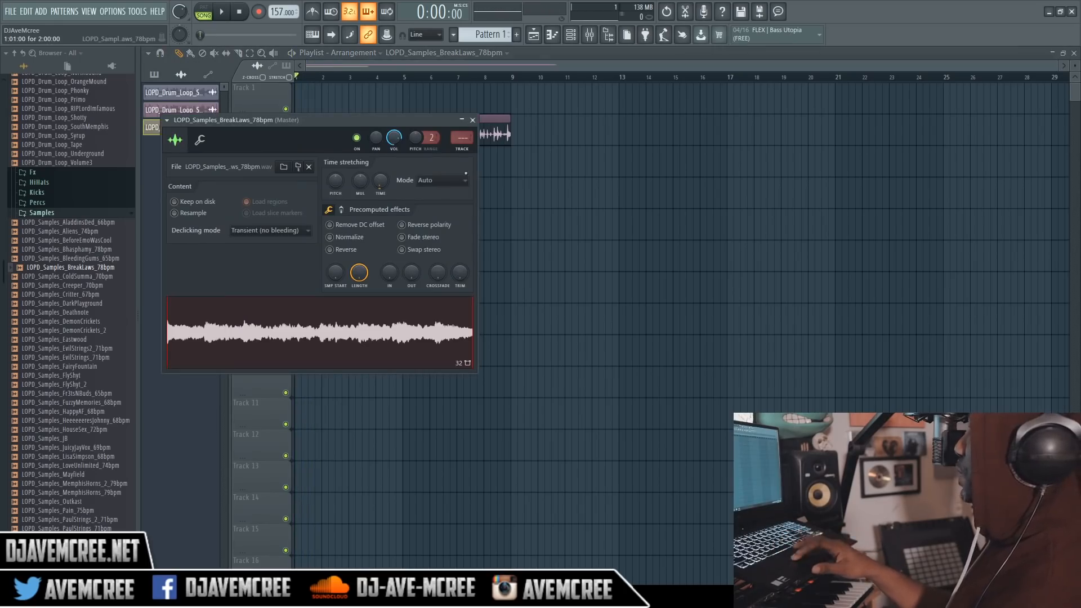
{"action": "left_click", "coordinate": [441, 180]}
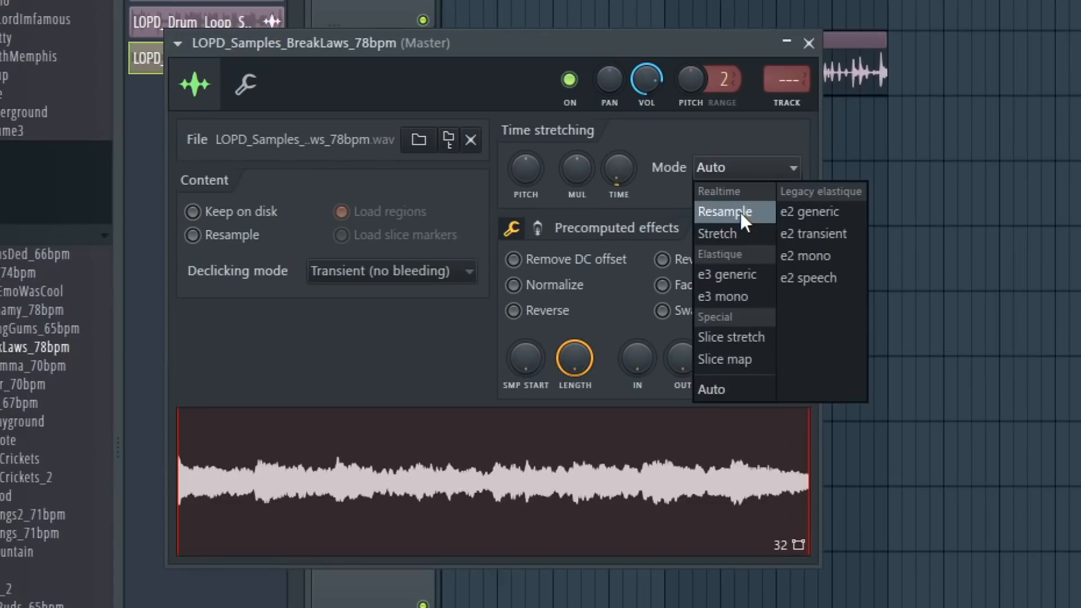
{"action": "left_click", "coordinate": [725, 212]}
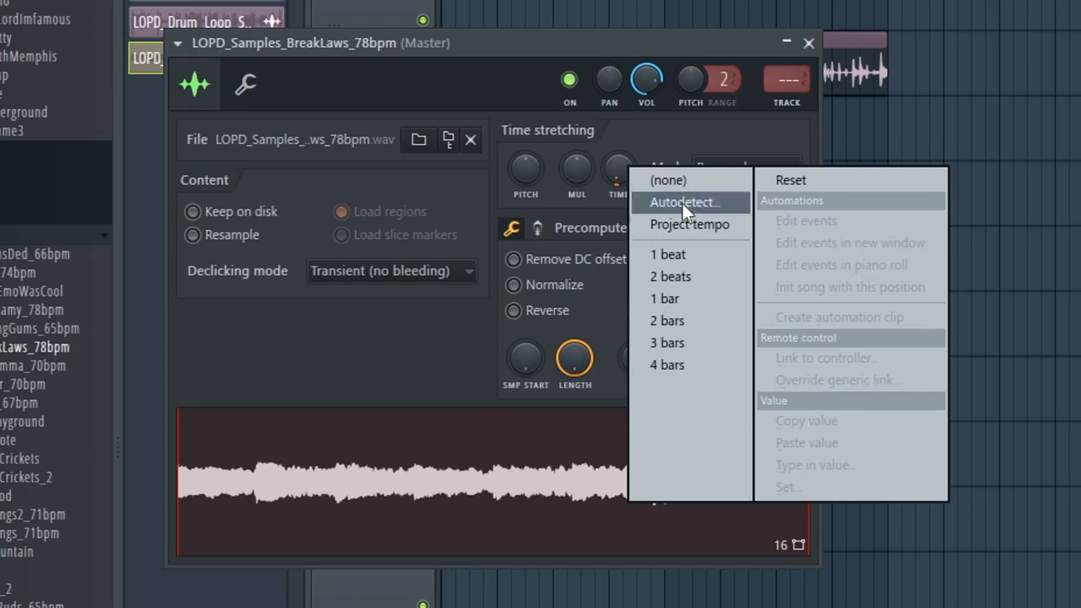
{"action": "mouse_move", "coordinate": [700, 354]}
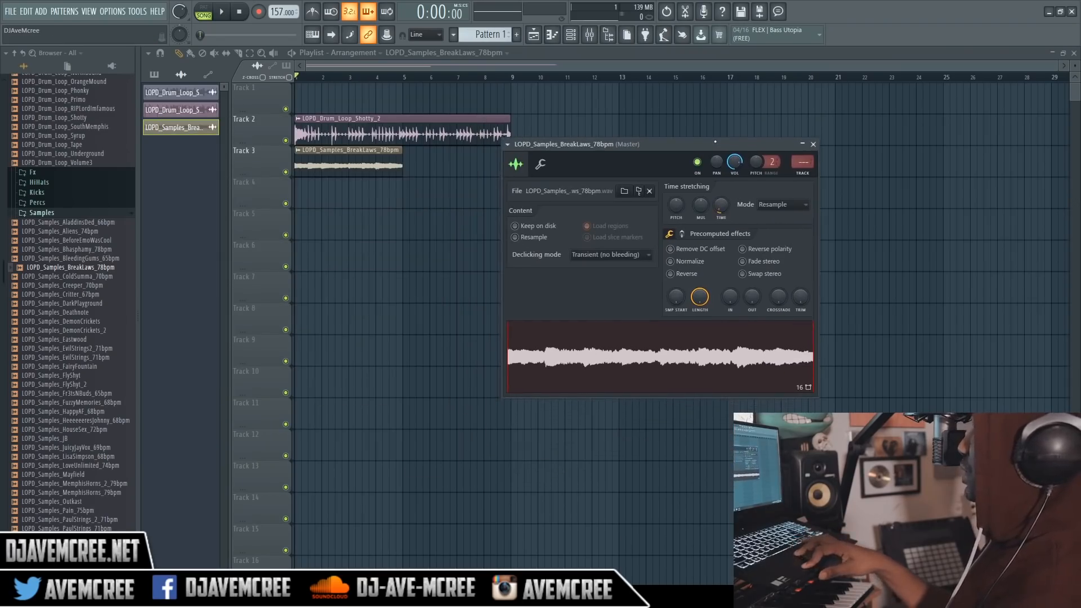
- Play the doubled BreakLaws clip alongside the drums, then stop playback
{"action": "left_click", "coordinate": [220, 12]}
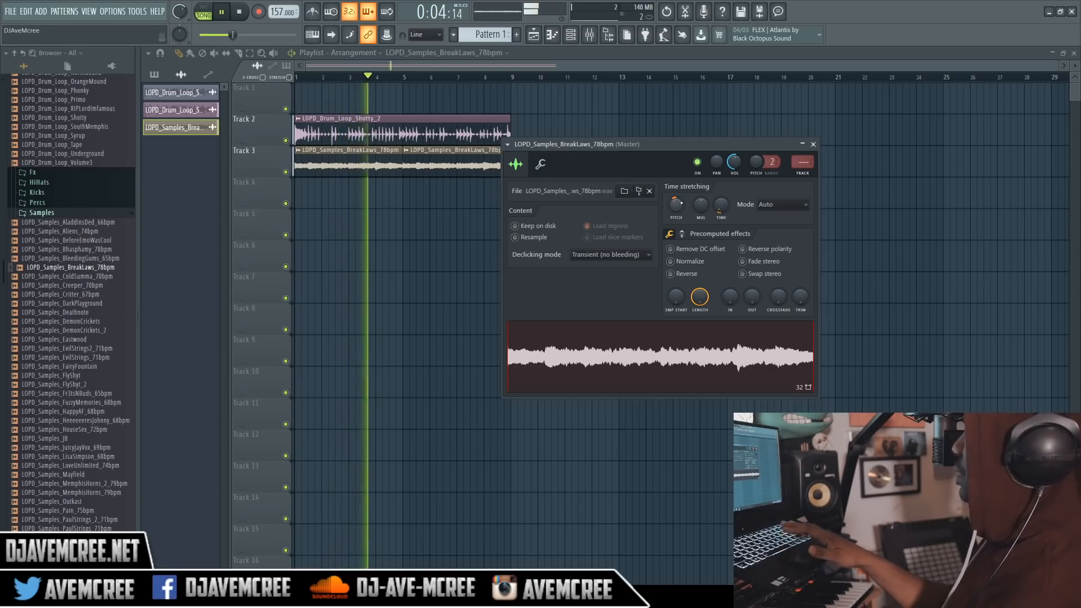
{"action": "left_click", "coordinate": [239, 12]}
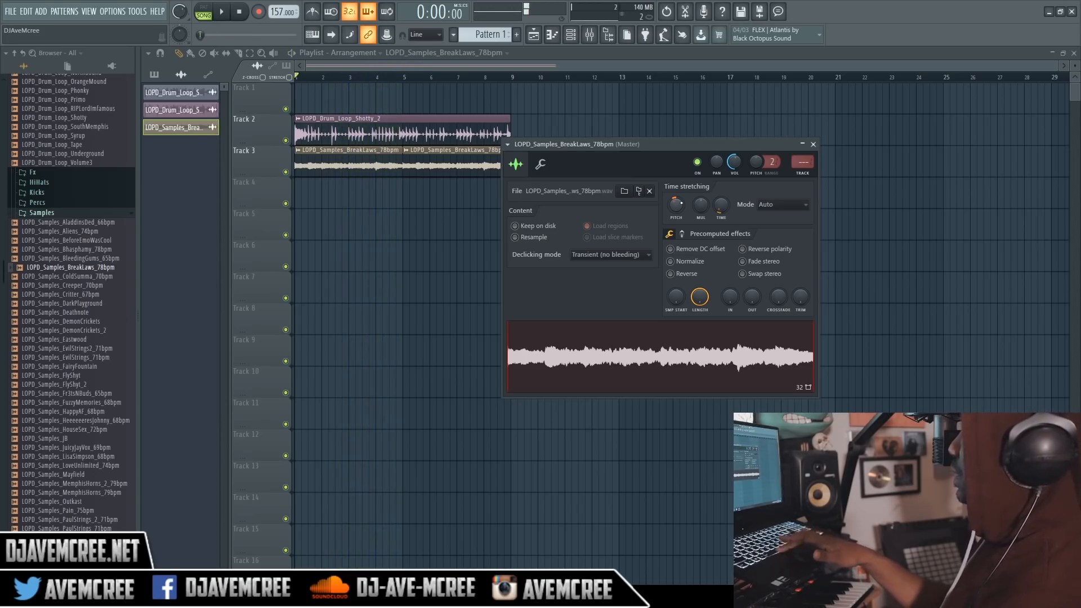
{"action": "left_click", "coordinate": [812, 143]}
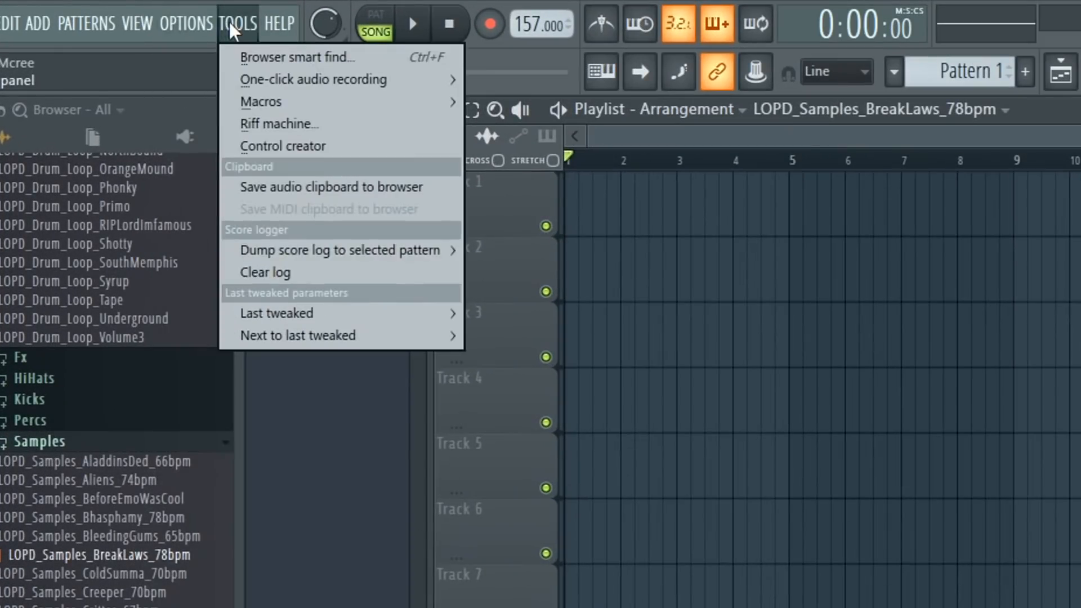
{"action": "mouse_move", "coordinate": [324, 124]}
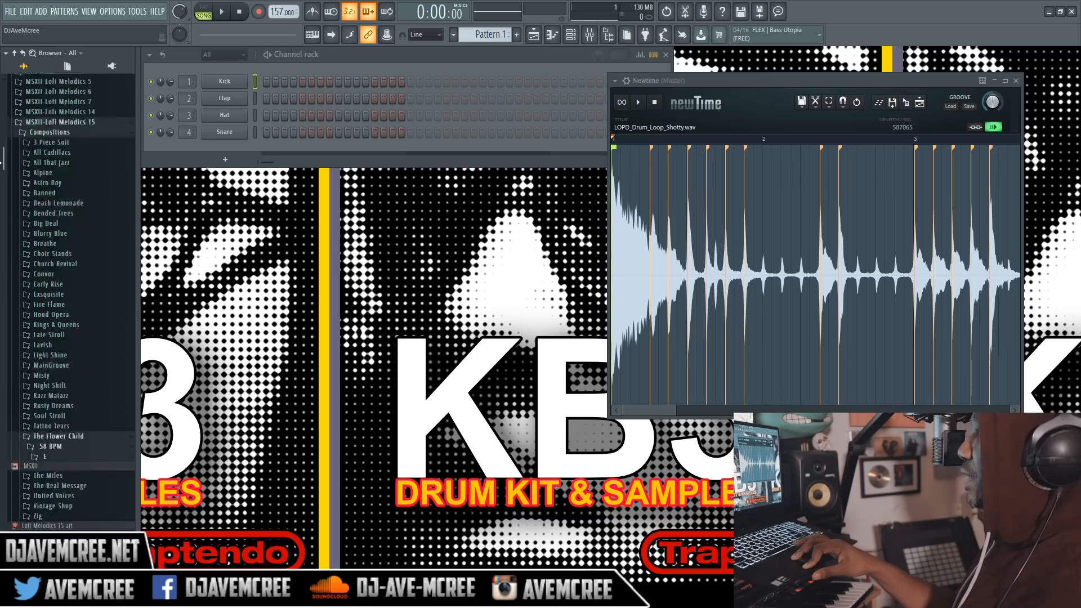
- Scroll down to bring the project tempo to 71 BPM
{"action": "scroll", "scroll_direction": "down", "scroll_amount": 3}
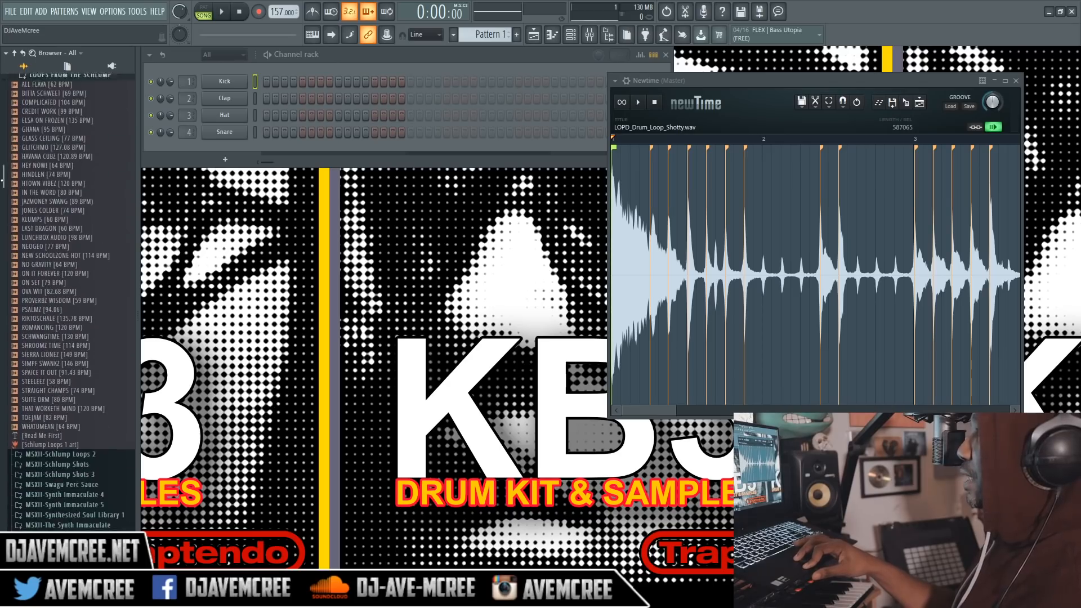
{"action": "scroll", "scroll_direction": "down", "scroll_amount": 3}
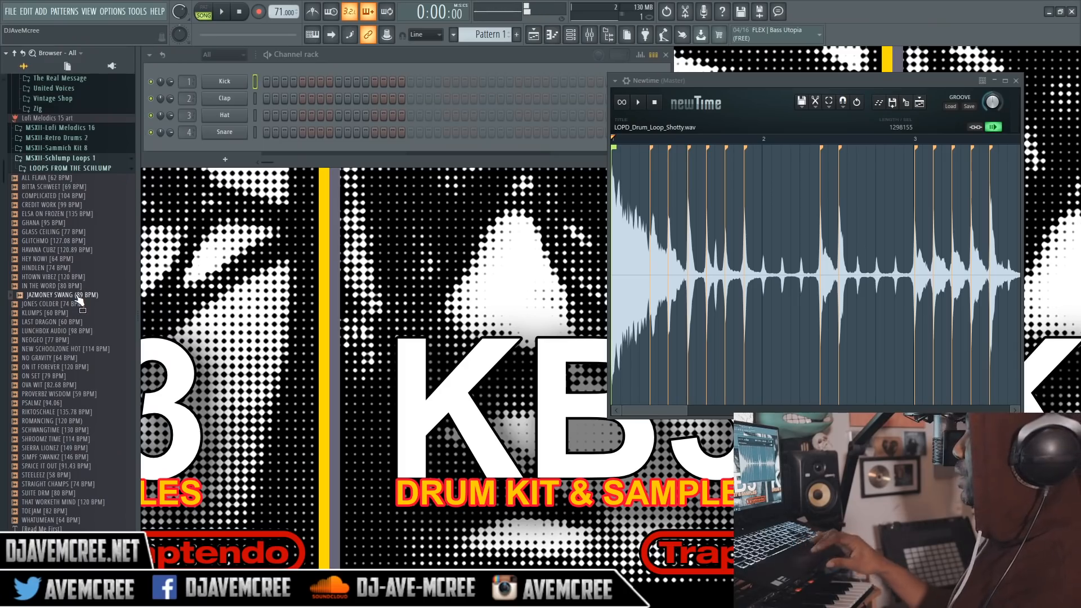
{"action": "mouse_move", "coordinate": [533, 34]}
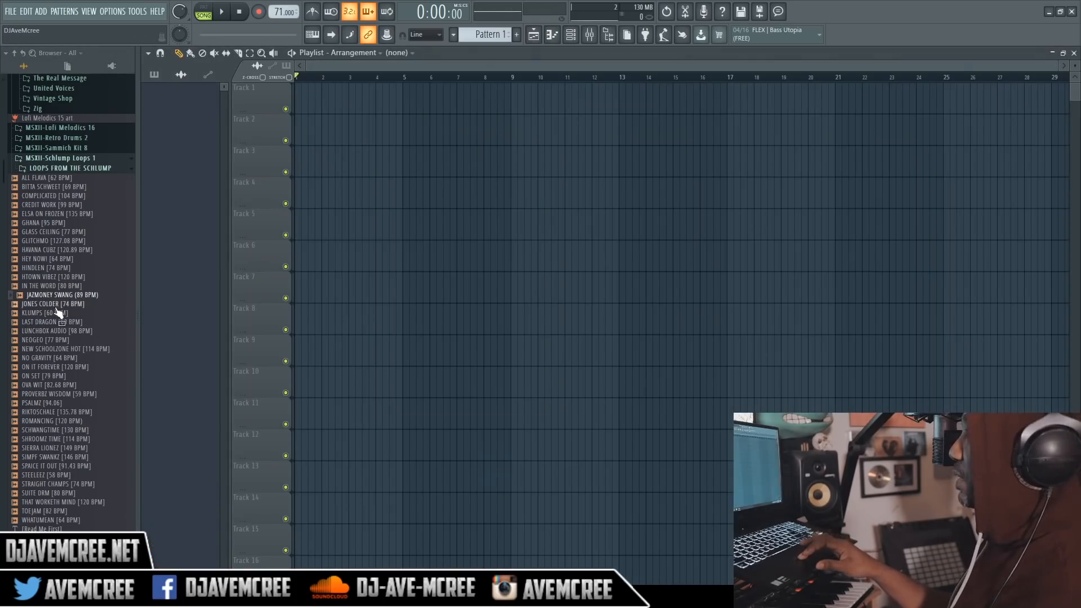
- Load the JAZMONEY SWANG (89 BPM) loop into the Newtime time warper
{"action": "right_click", "coordinate": [62, 294]}
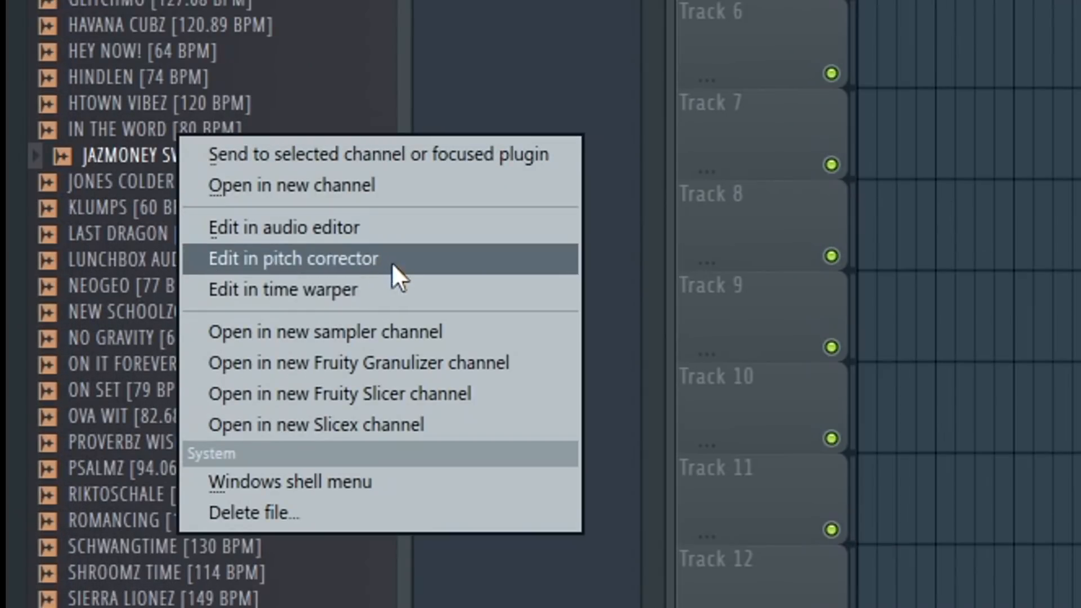
{"action": "mouse_move", "coordinate": [414, 297]}
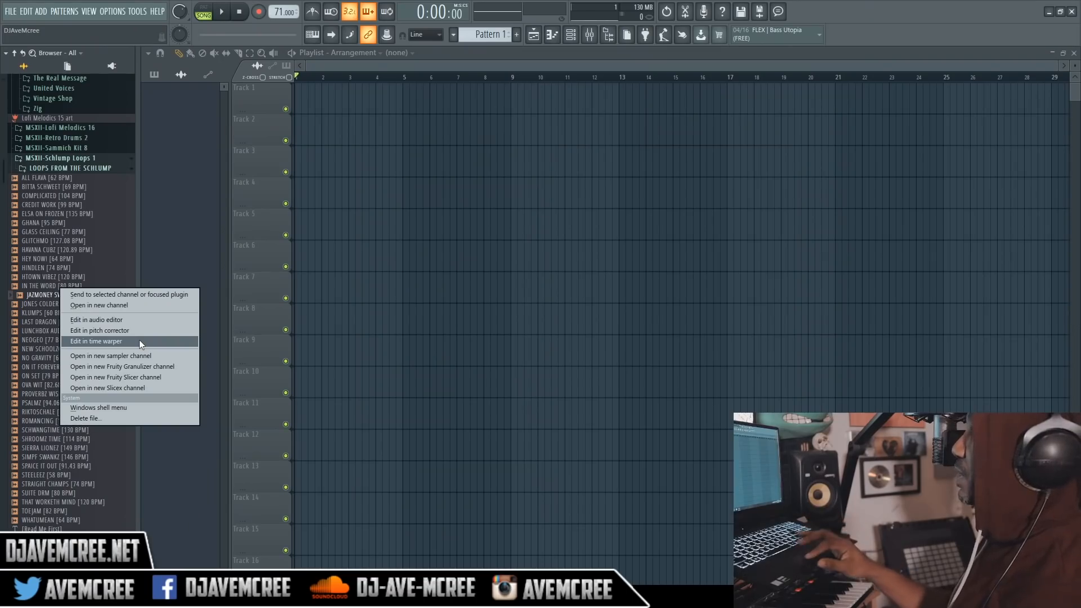
{"action": "left_click", "coordinate": [96, 341]}
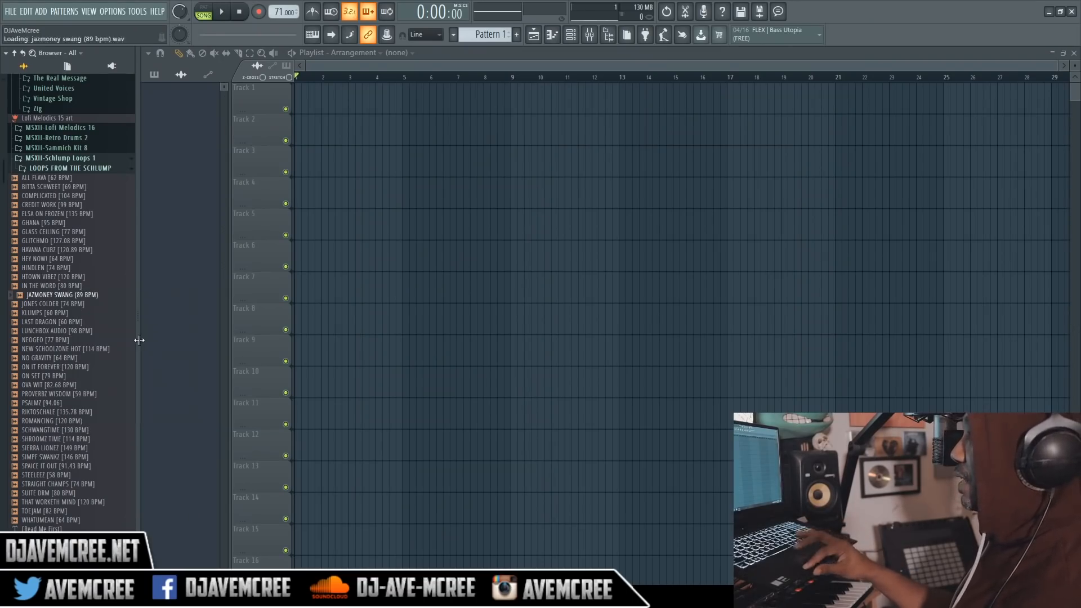
{"action": "double_click", "coordinate": [62, 295]}
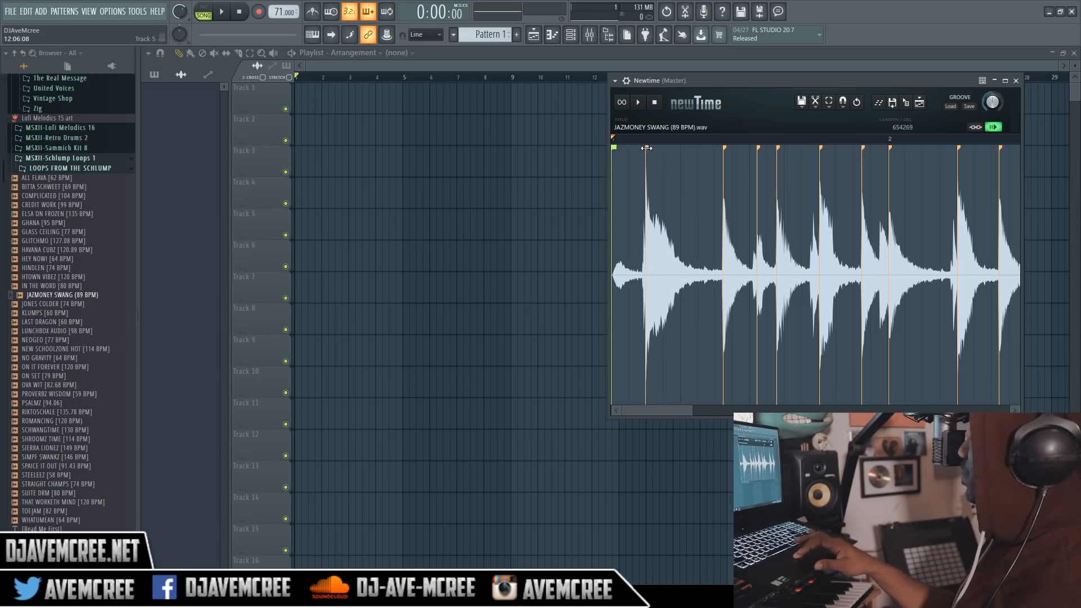
- Drag the JAZMONEY SWANG loop's first transient marker to realign its timing
{"action": "left_click_drag", "start_coordinate": [642, 148], "coordinate": [662, 153]}
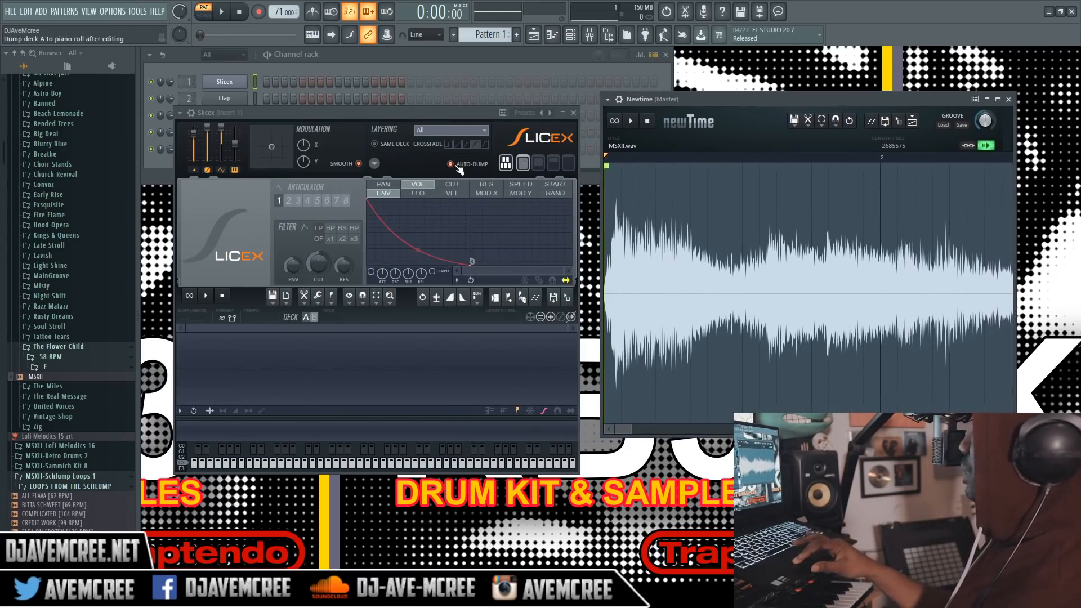
- Enable Auto-dump in Slicex so slices dump to the piano roll
{"action": "left_click", "coordinate": [450, 164]}
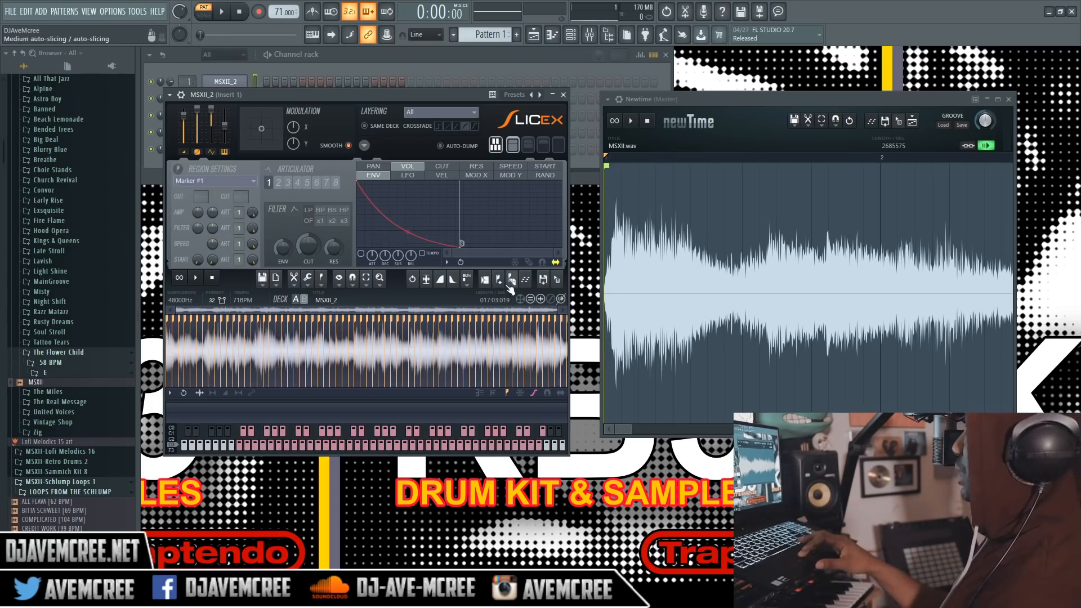
- Auto-slice the MSXII_2 sample in Slicex at medium sensitivity
{"action": "left_click", "coordinate": [510, 279]}
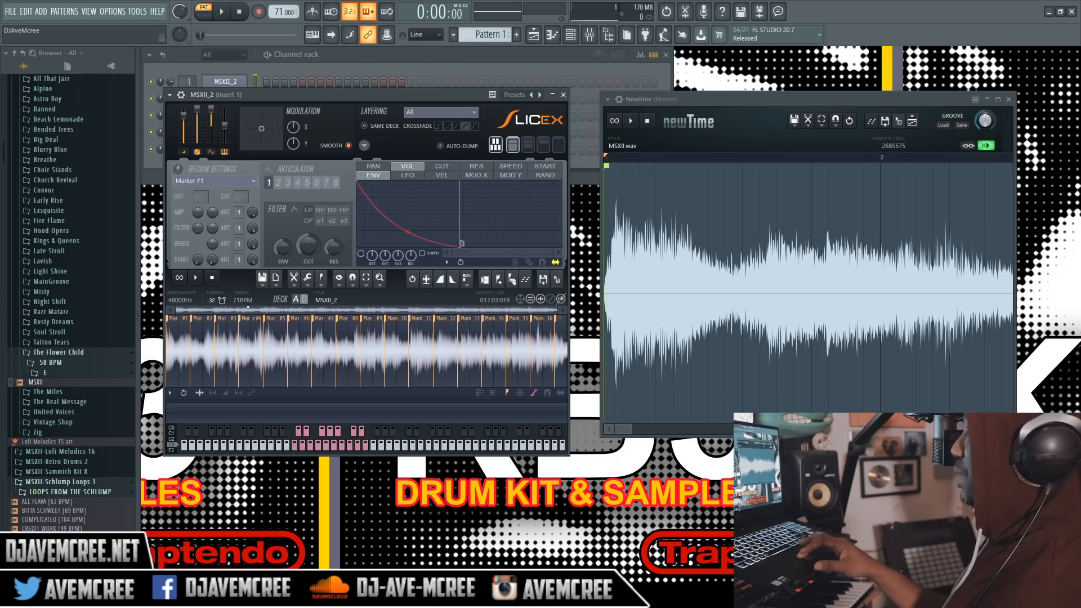
{"action": "mouse_move", "coordinate": [627, 357]}
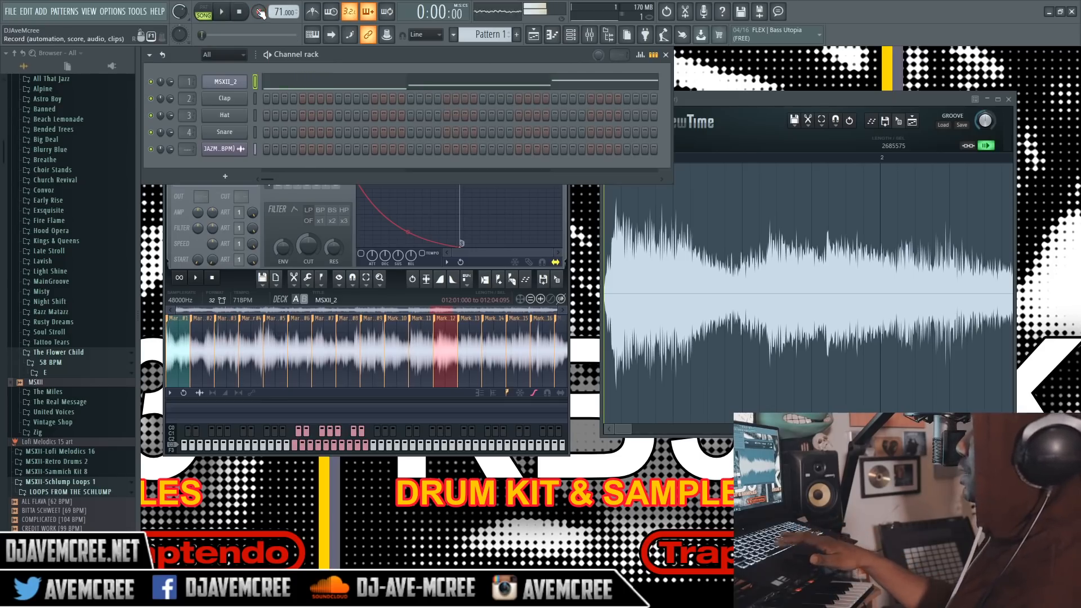
- Close Newtime, set the tempo to 86 BPM, and show Slicex with MSXII_2
{"action": "left_click", "coordinate": [220, 11]}
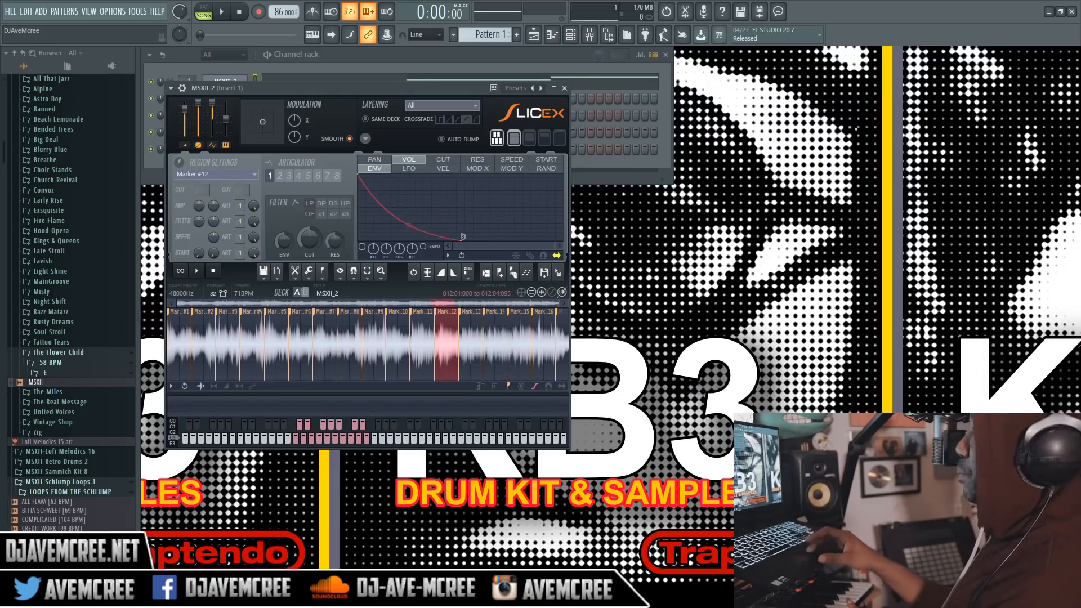
- Clear the Slicex deck and reopen MSXII.wav in Newtime at 86 BPM
{"action": "left_click", "coordinate": [365, 138]}
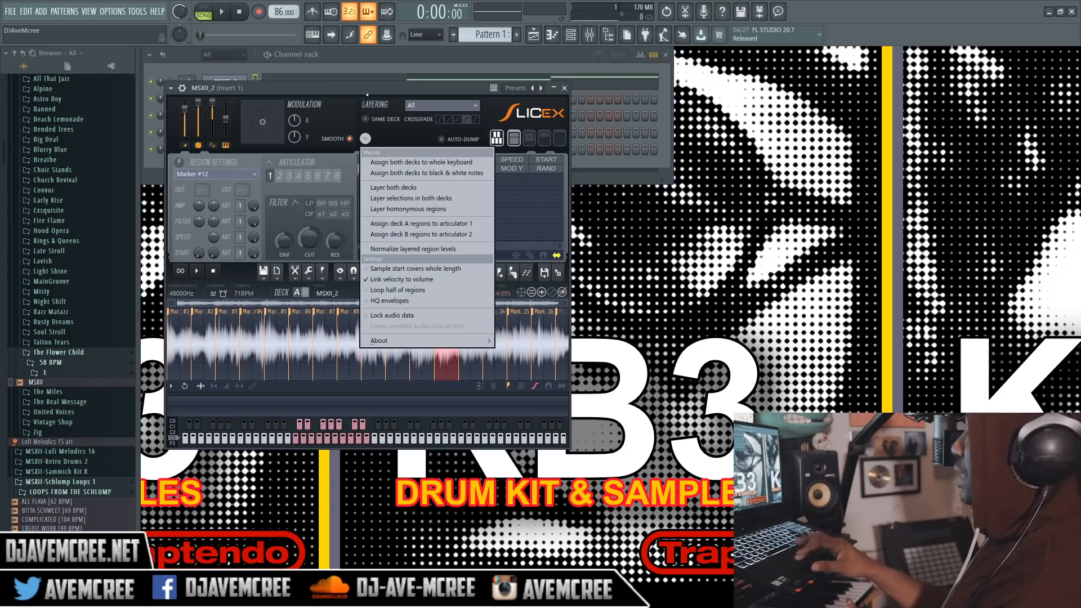
{"action": "left_click", "coordinate": [262, 279]}
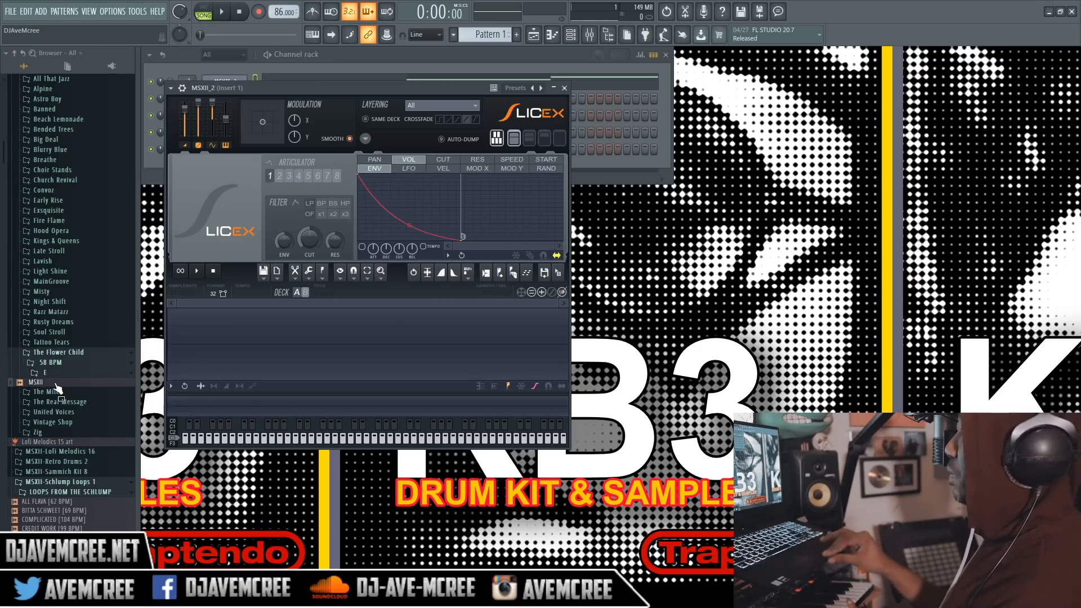
{"action": "right_click", "coordinate": [37, 383]}
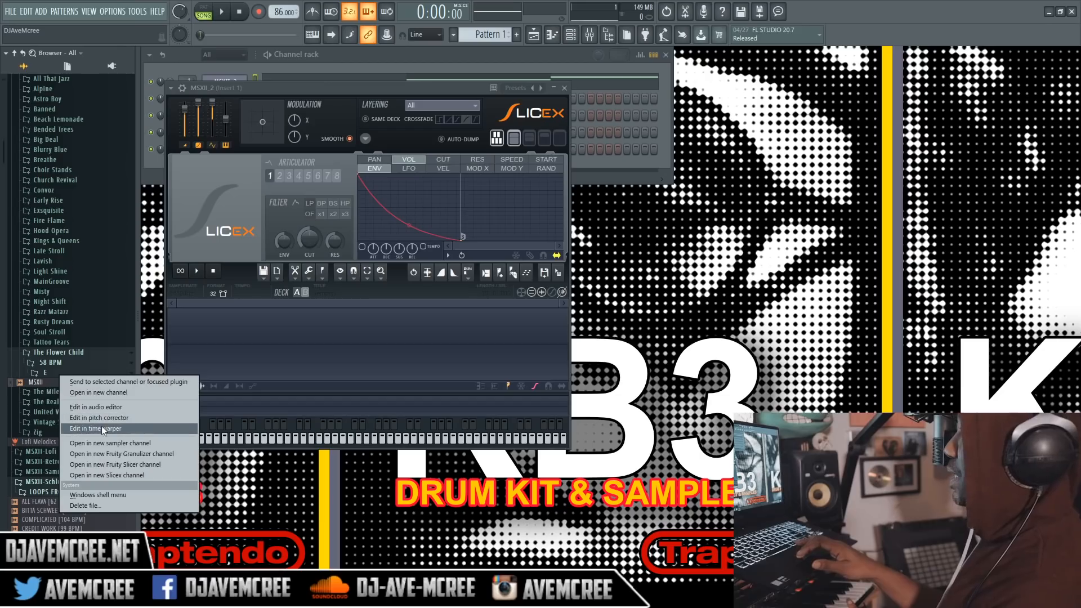
{"action": "left_click", "coordinate": [94, 428]}
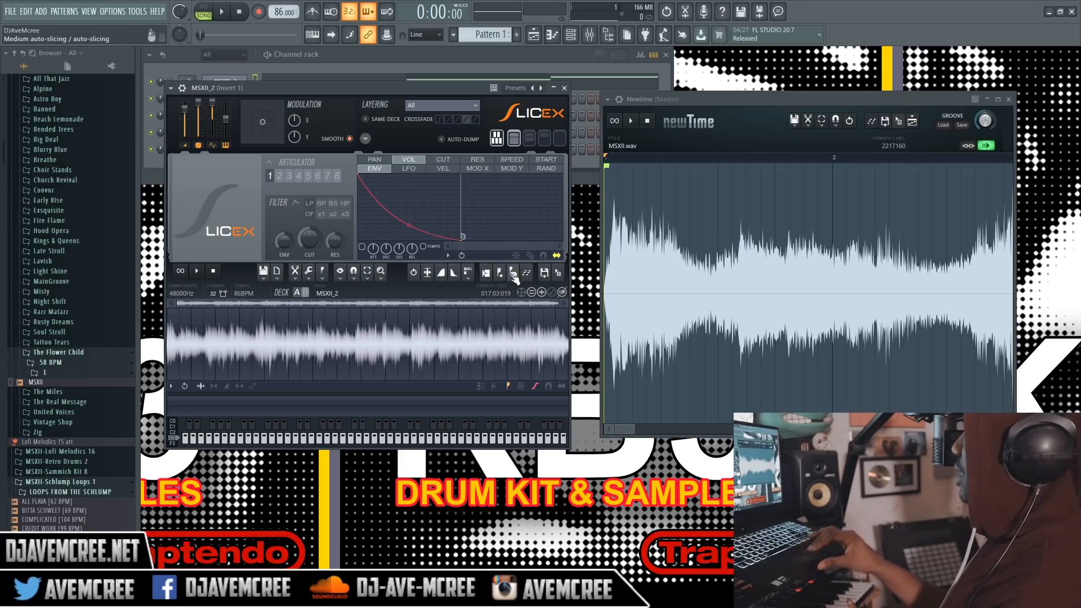
- Cut MSXII_2 into large evenly spaced grid slices at 86 BPM
{"action": "left_click", "coordinate": [512, 271]}
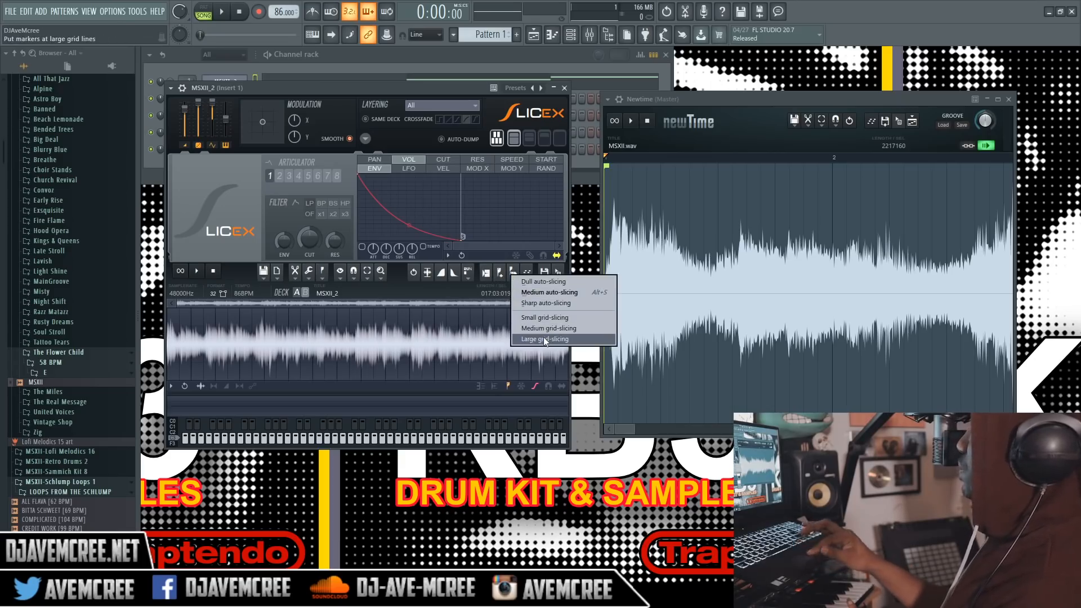
{"action": "left_click", "coordinate": [544, 338]}
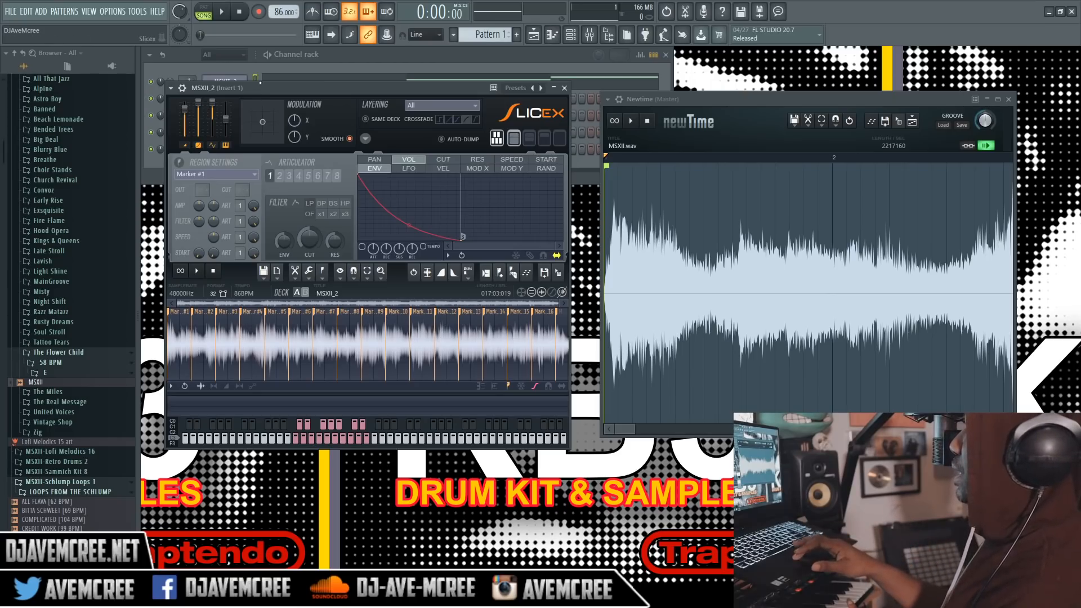
{"action": "left_click", "coordinate": [221, 13]}
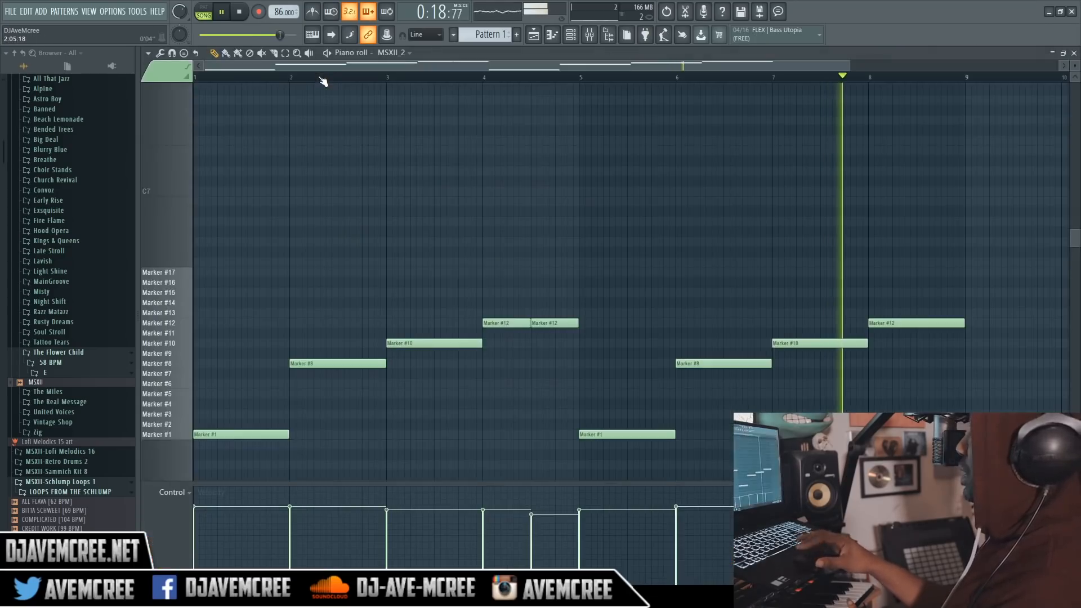
- Put the JAZMONEY SWANG clip on Track 1 and Pattern 1 on Track 2
{"action": "left_click", "coordinate": [239, 12]}
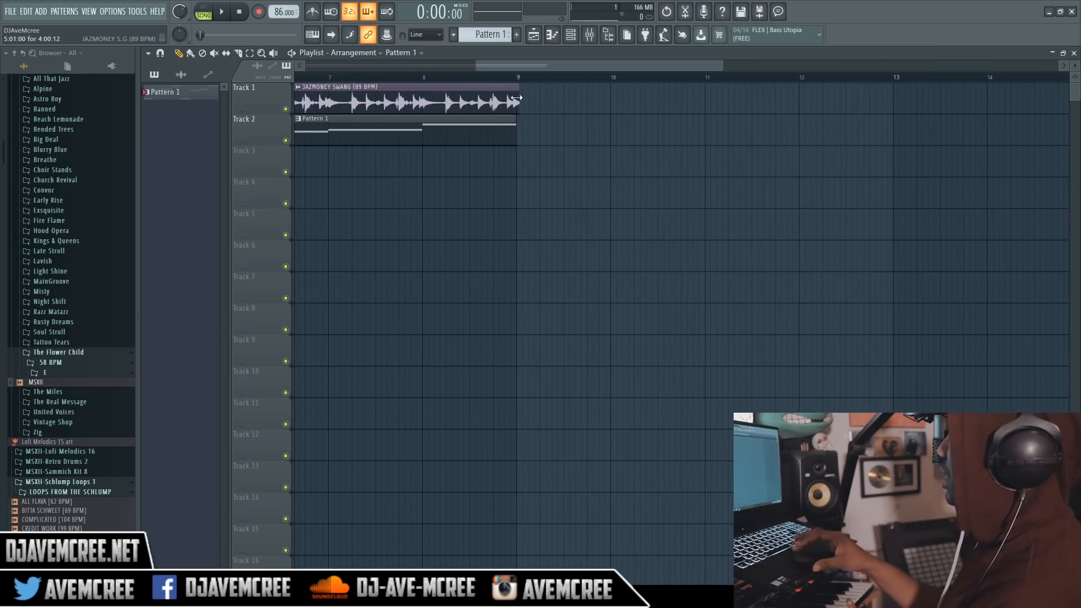
- Reopen the JAZMONEY SWANG loop in Newtime, then collapse the Newtime window
{"action": "left_click", "coordinate": [407, 100]}
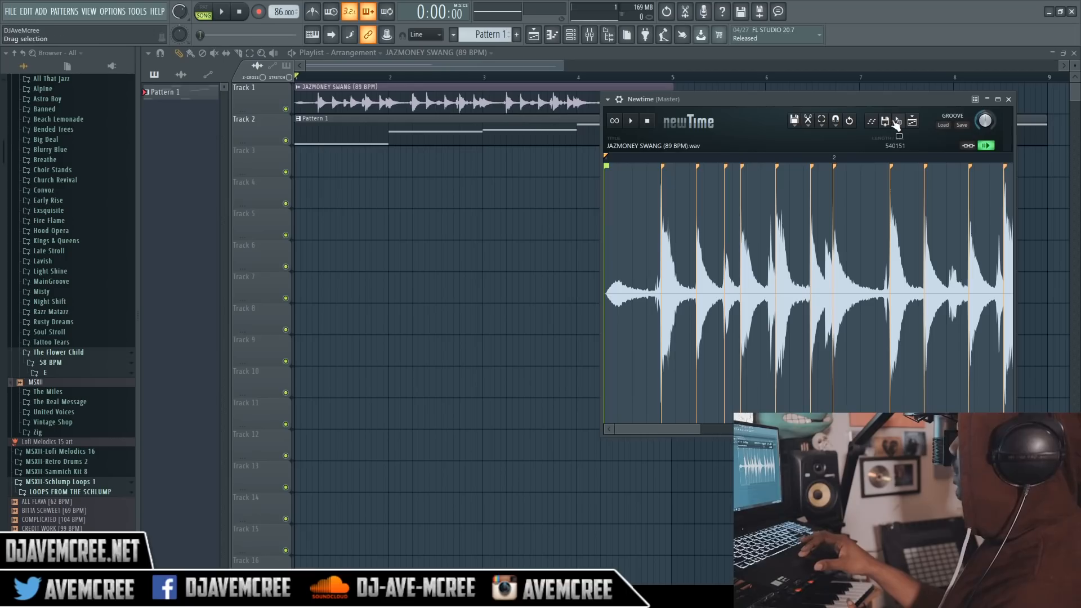
{"action": "left_click", "coordinate": [986, 99]}
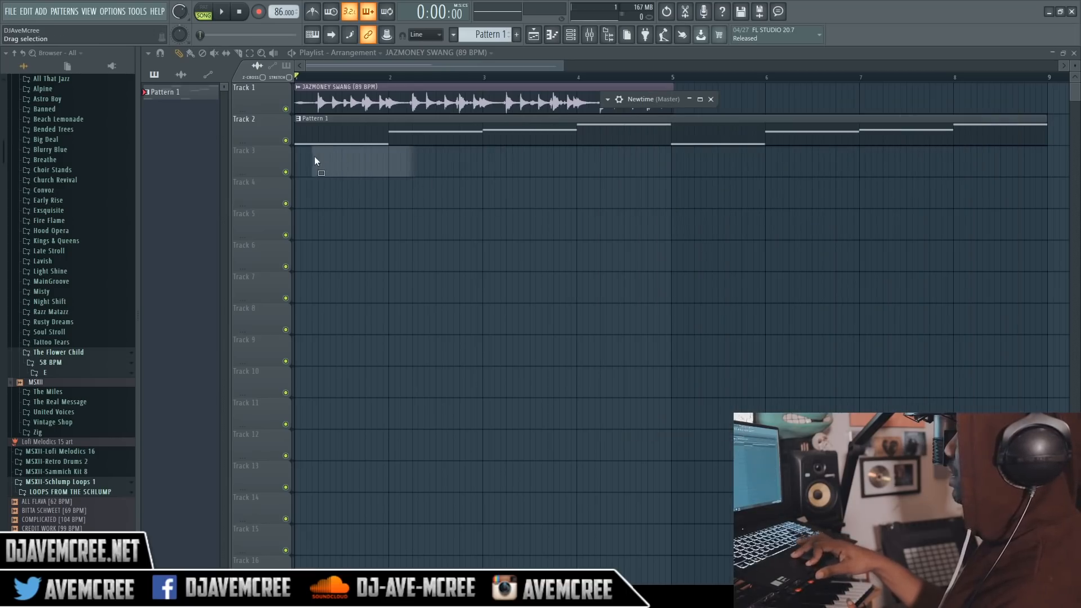